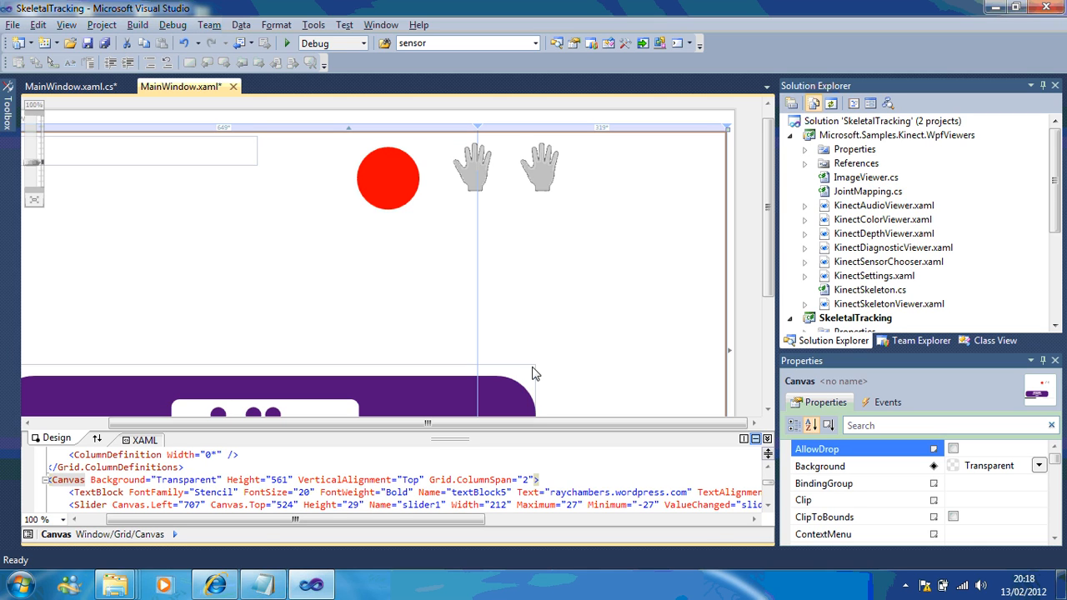
mouse_move(64, 158)
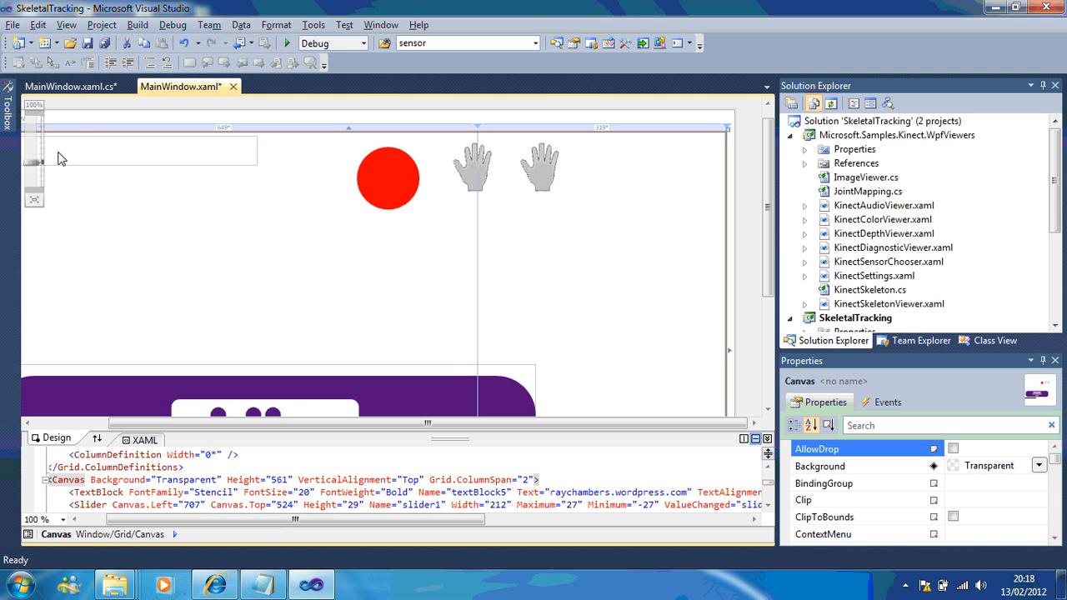
mouse_move(70, 86)
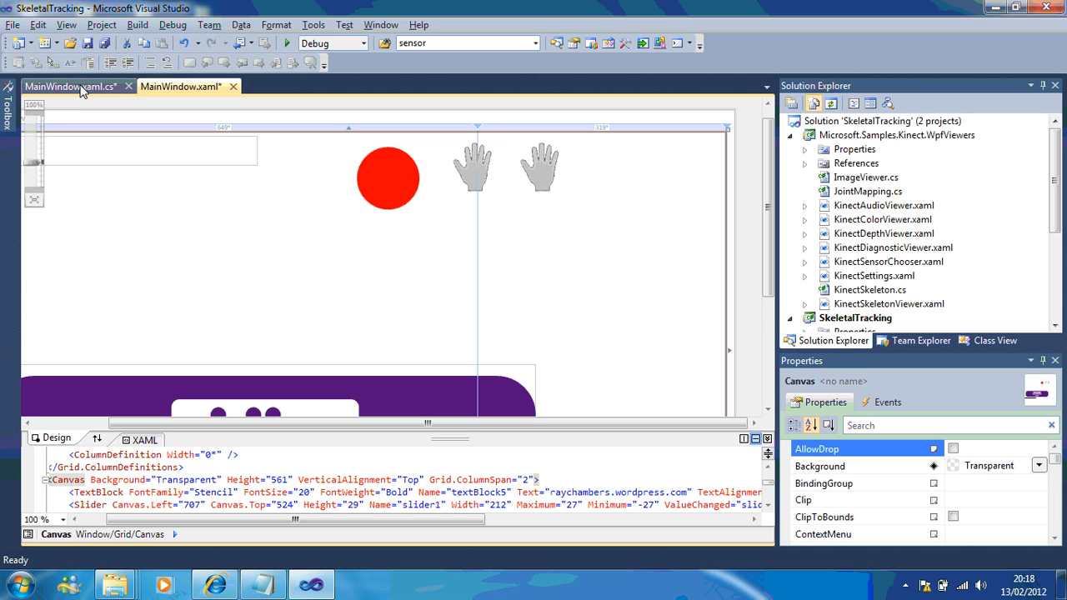
Place a new Image control on the MainWindow canvas from the Toolbox
click(182, 86)
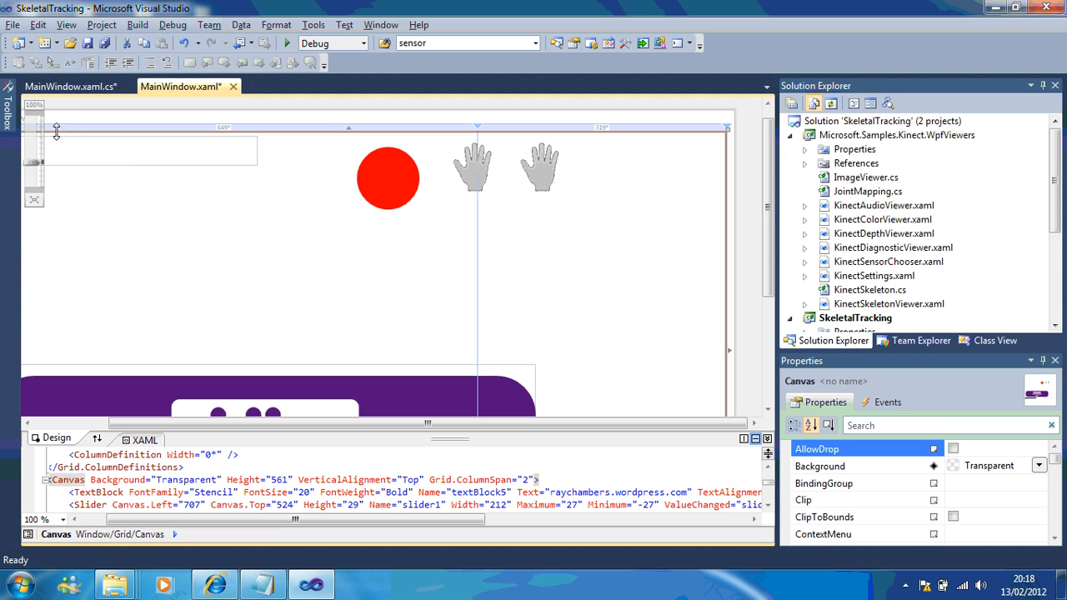
click(8, 108)
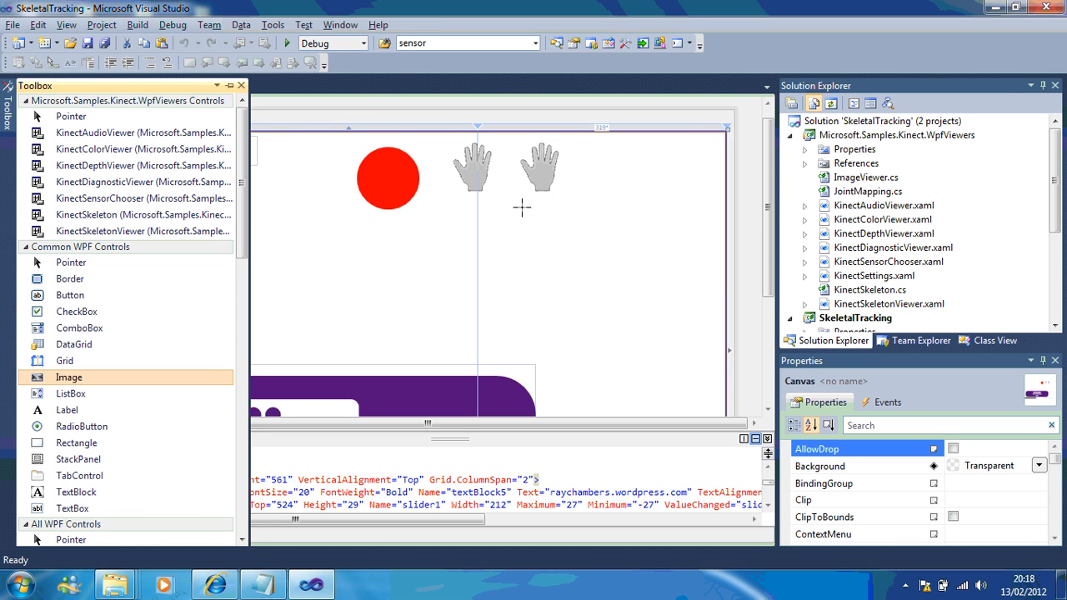
drag(521, 207, 690, 344)
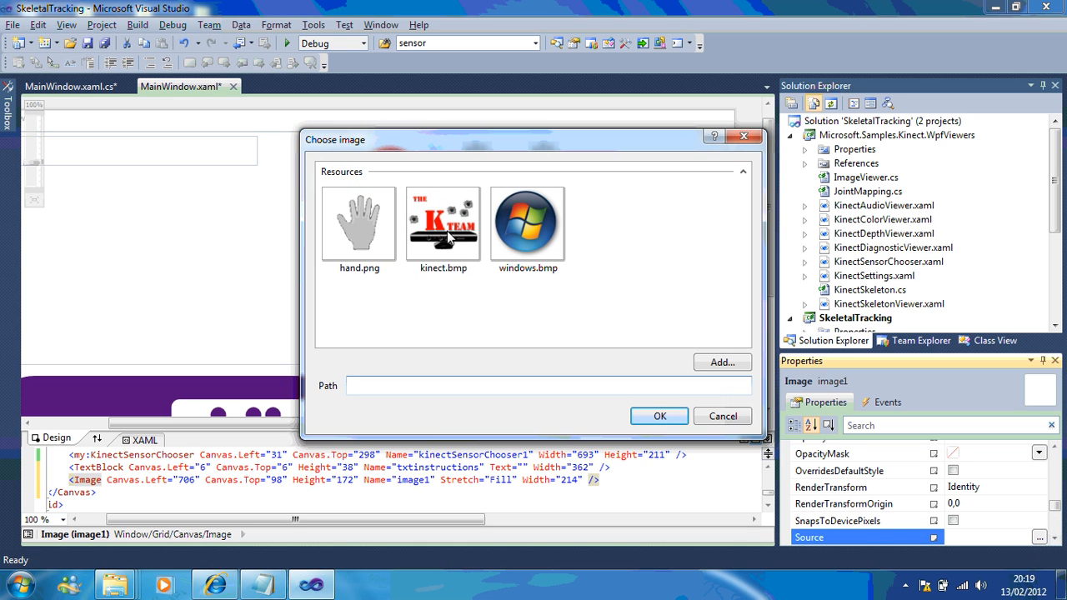
Set the image's Source to kinect.bmp and name it imagekteam
click(443, 223)
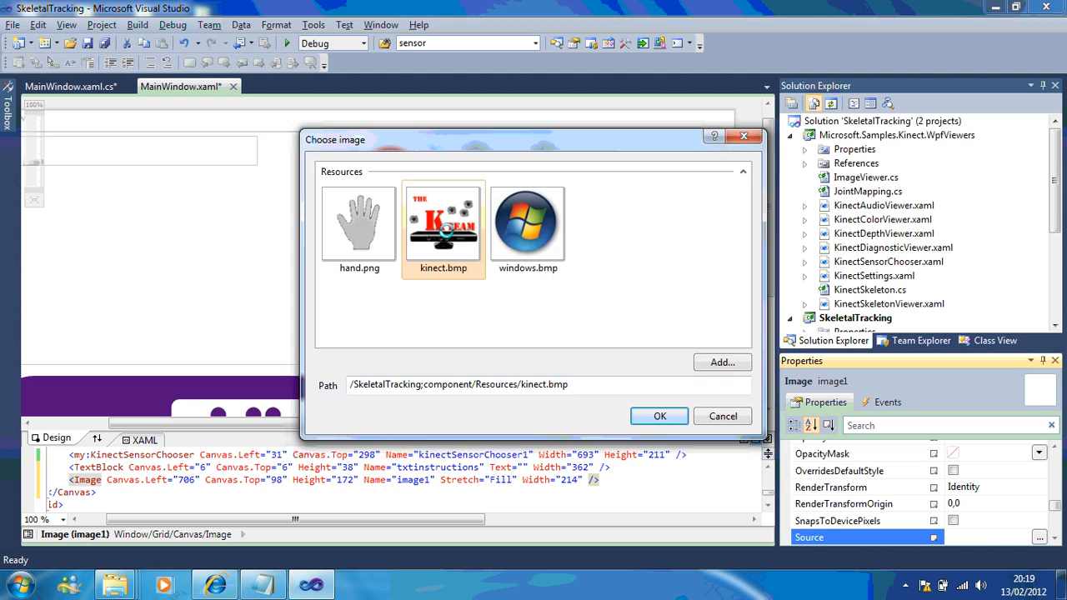
click(661, 417)
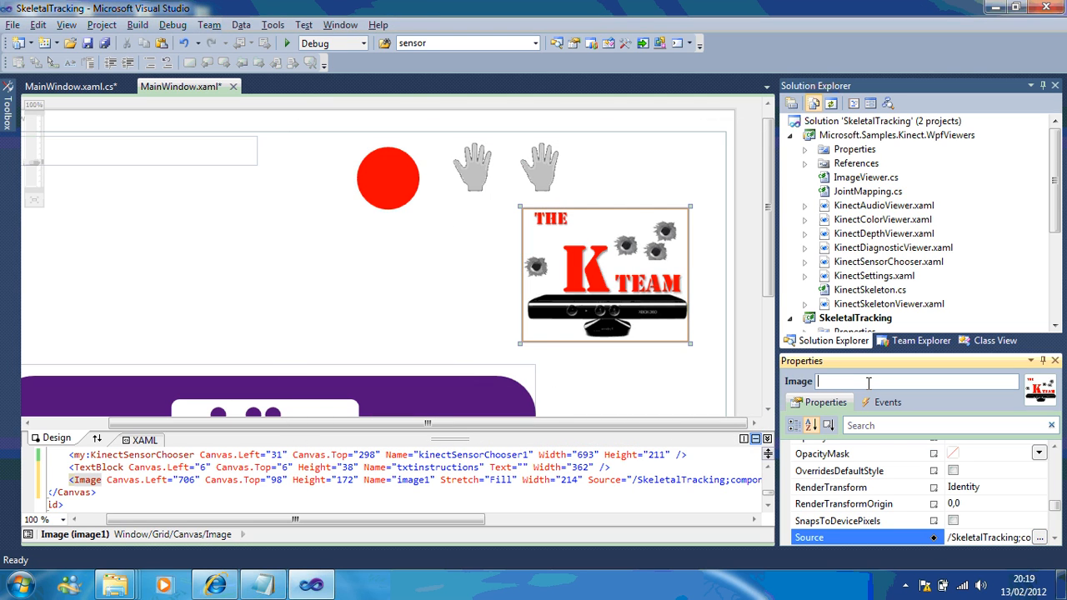
text(image)
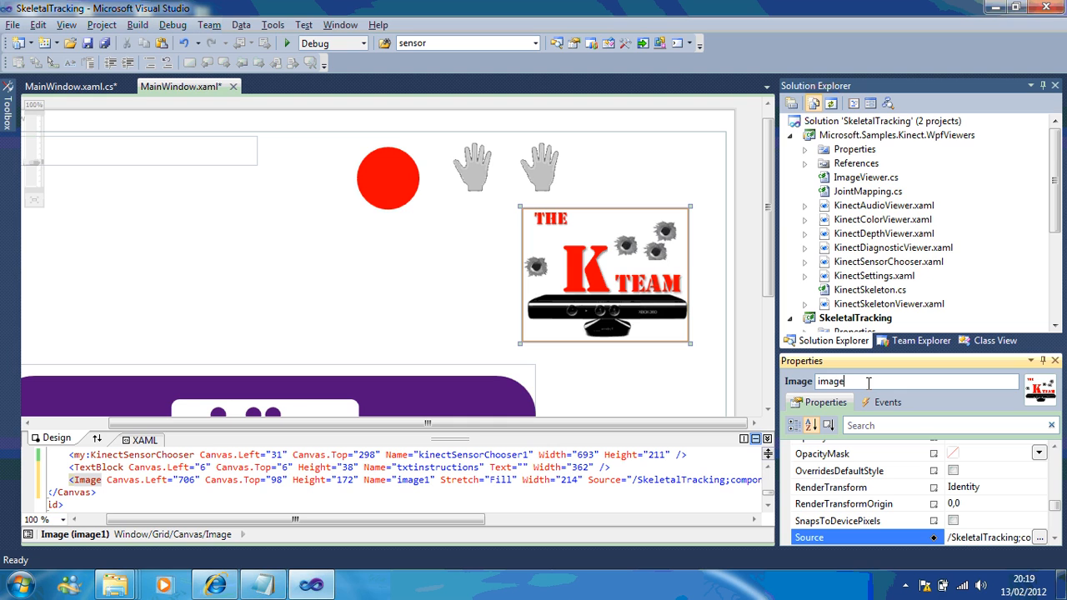
text(kteam)
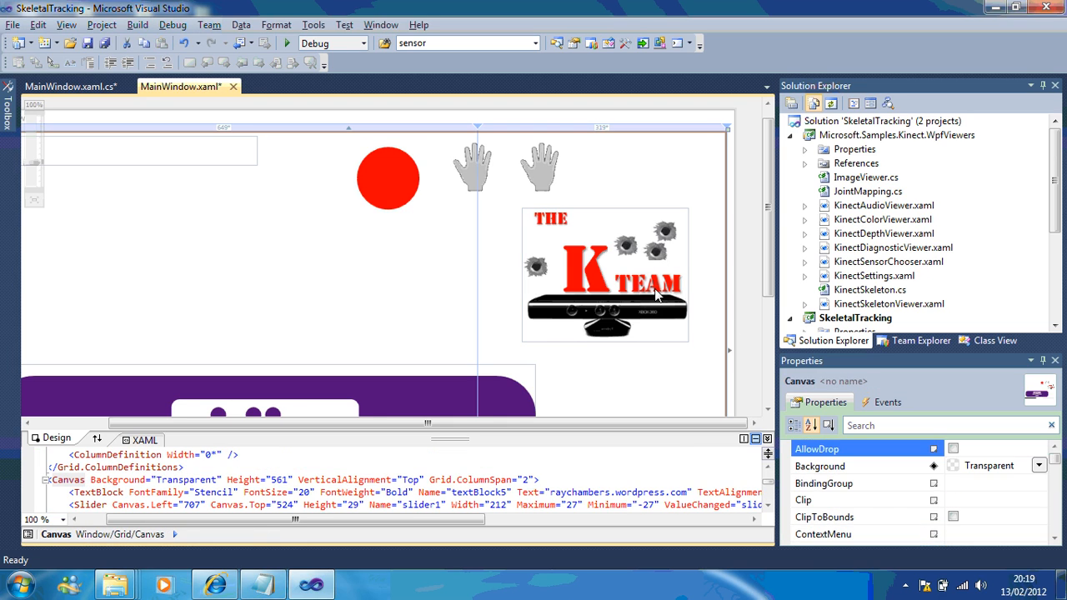
Select MainWindow.xaml.cs in Solution Explorer and bring up its open options
scroll(down, 3)
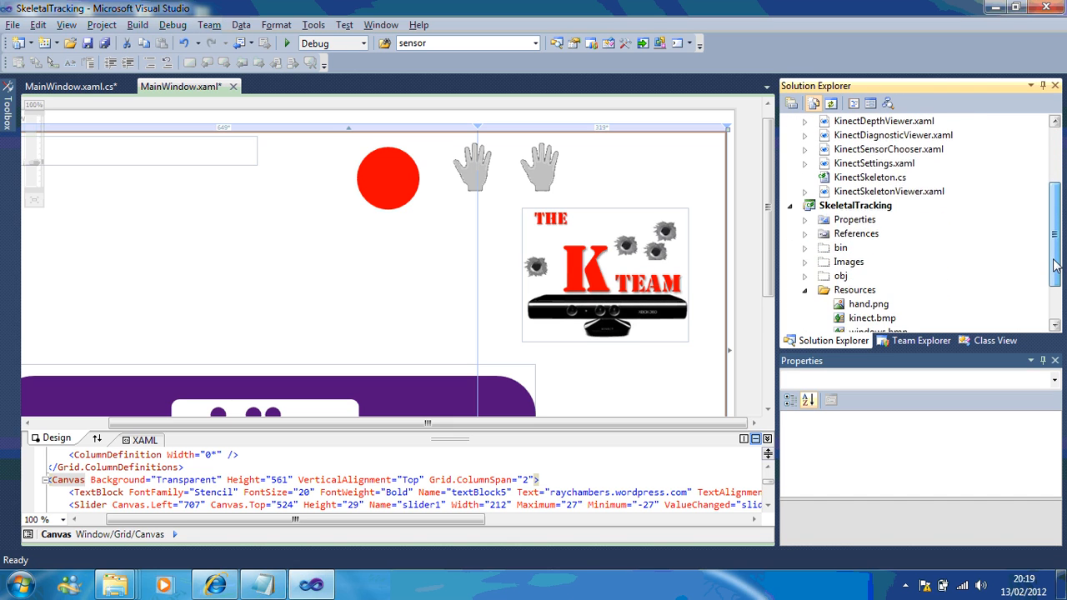
click(893, 317)
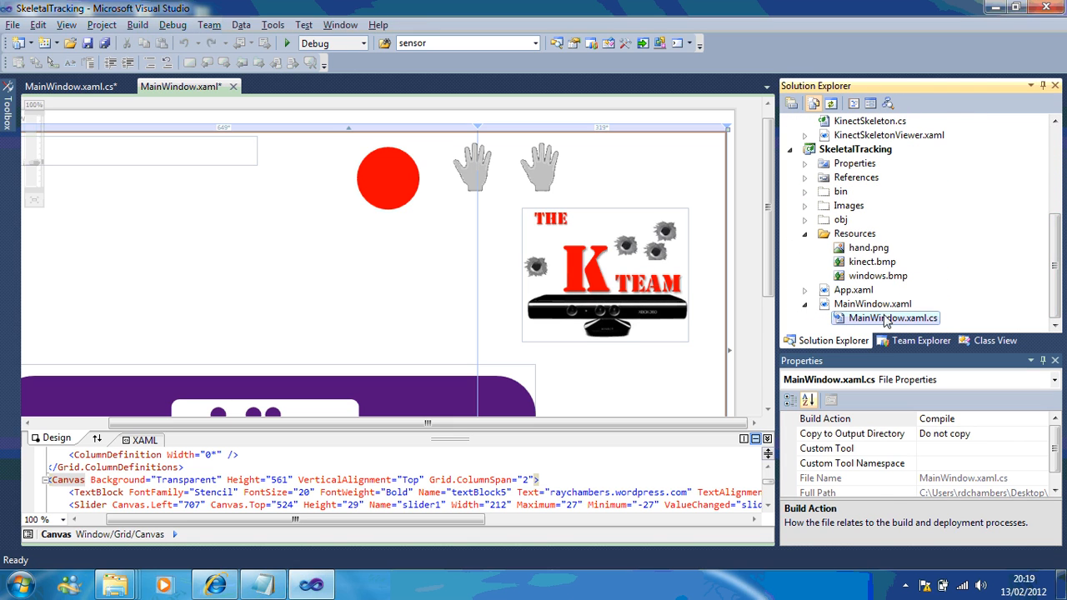
right_click(893, 316)
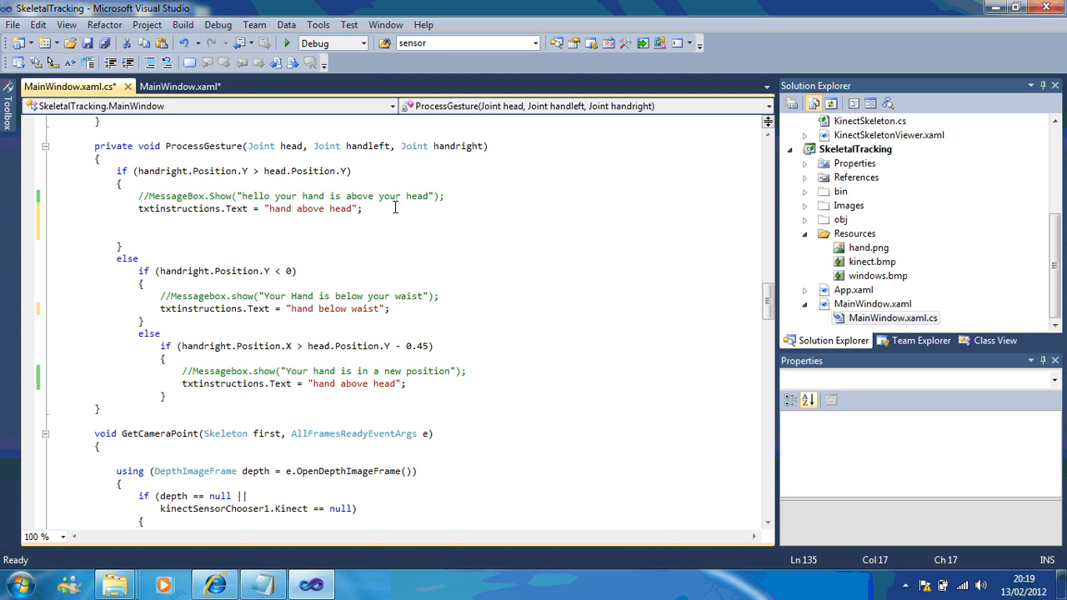
Write 'Uri raysimage = new Uri("/' in ProcessGesture's hand-above-head branch
text(uri)
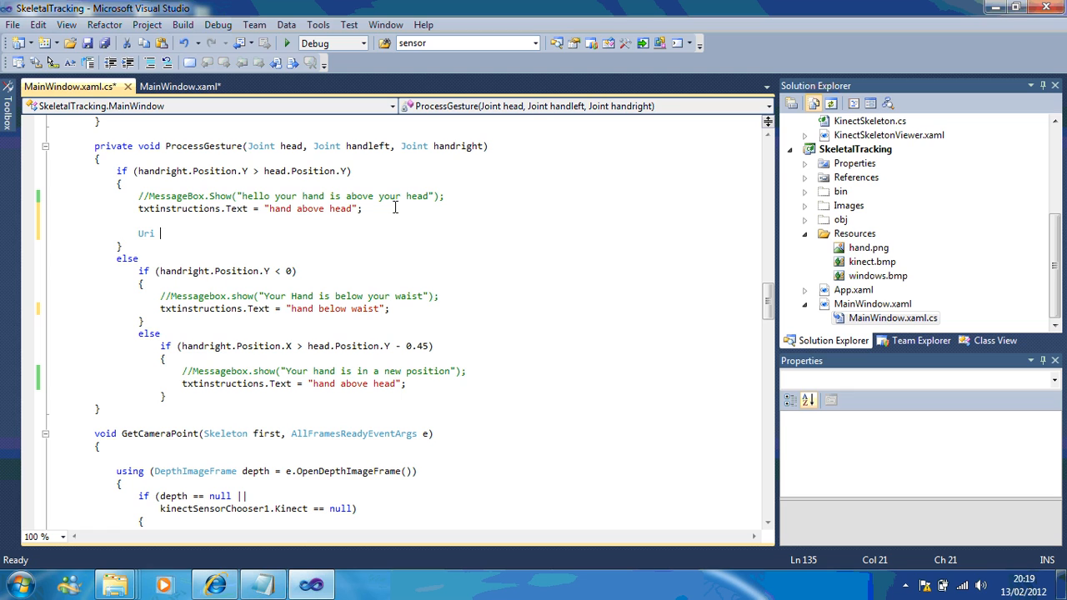
text(rays)
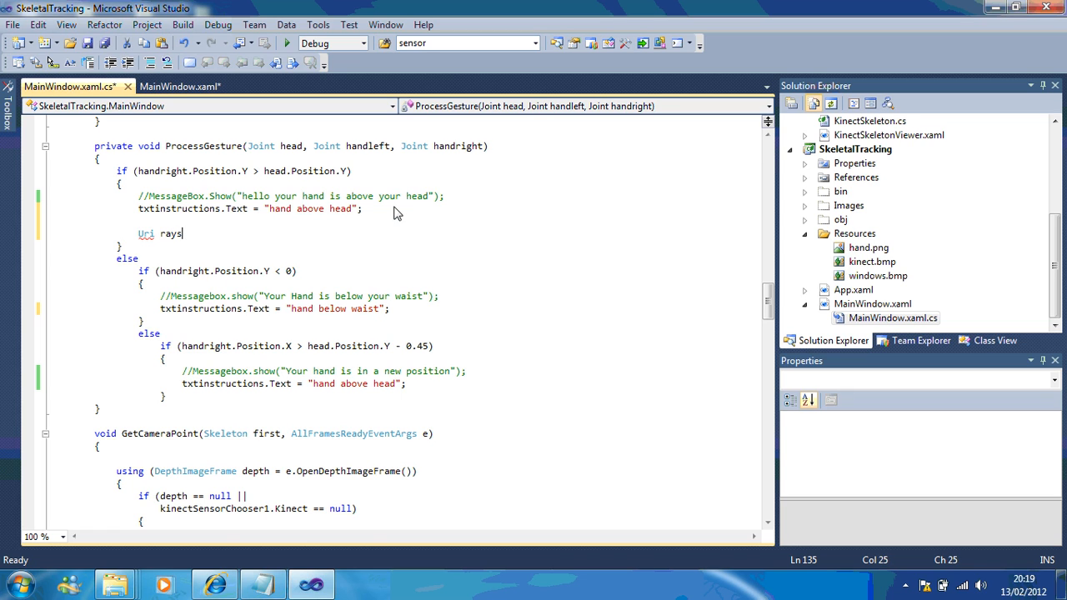
text(image)
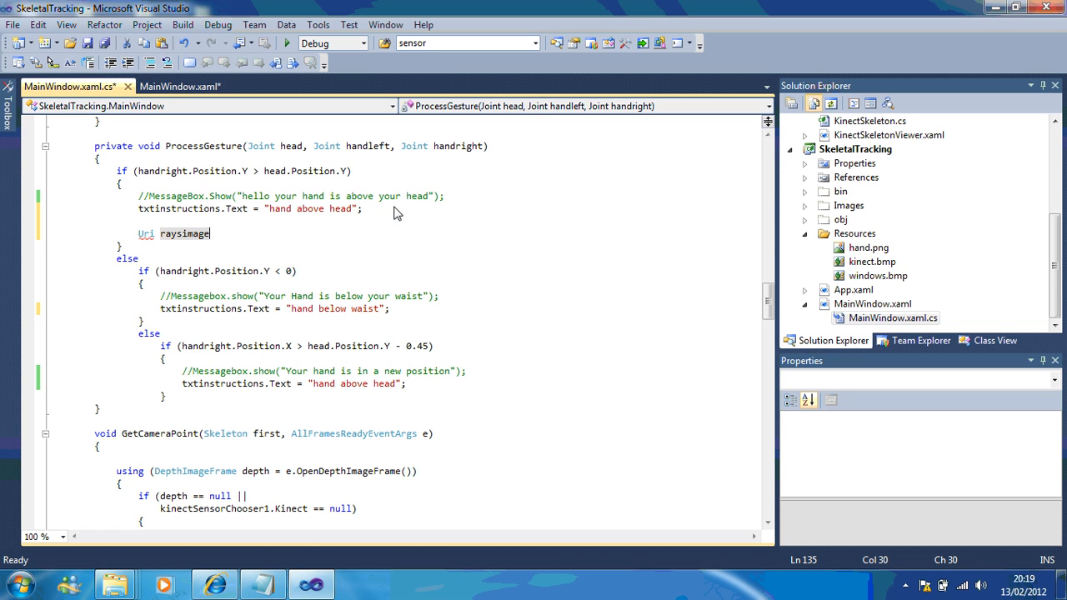
text(= new uri(")
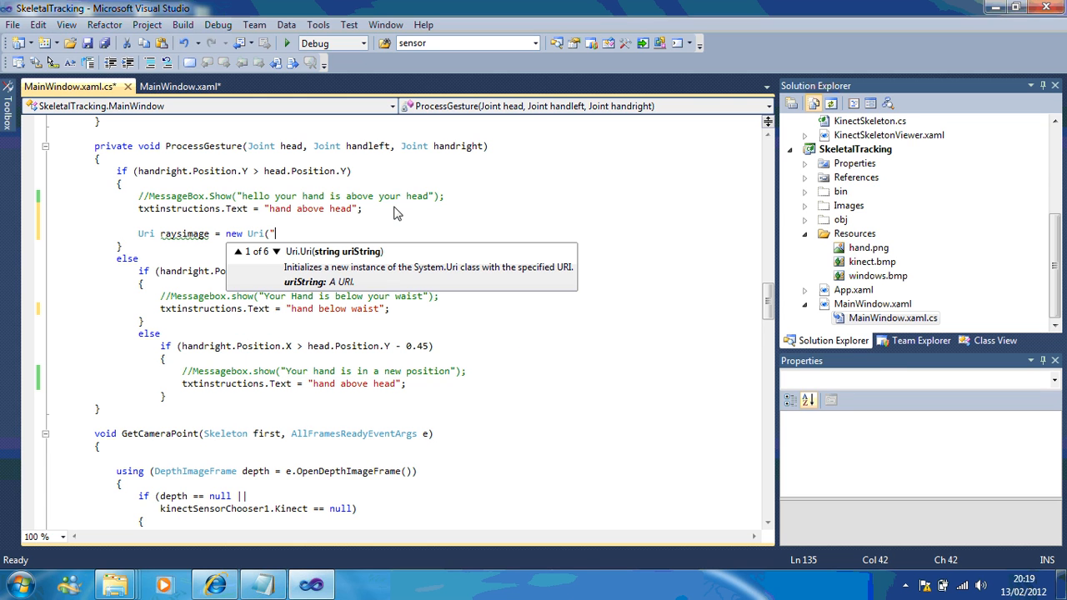
text(/)
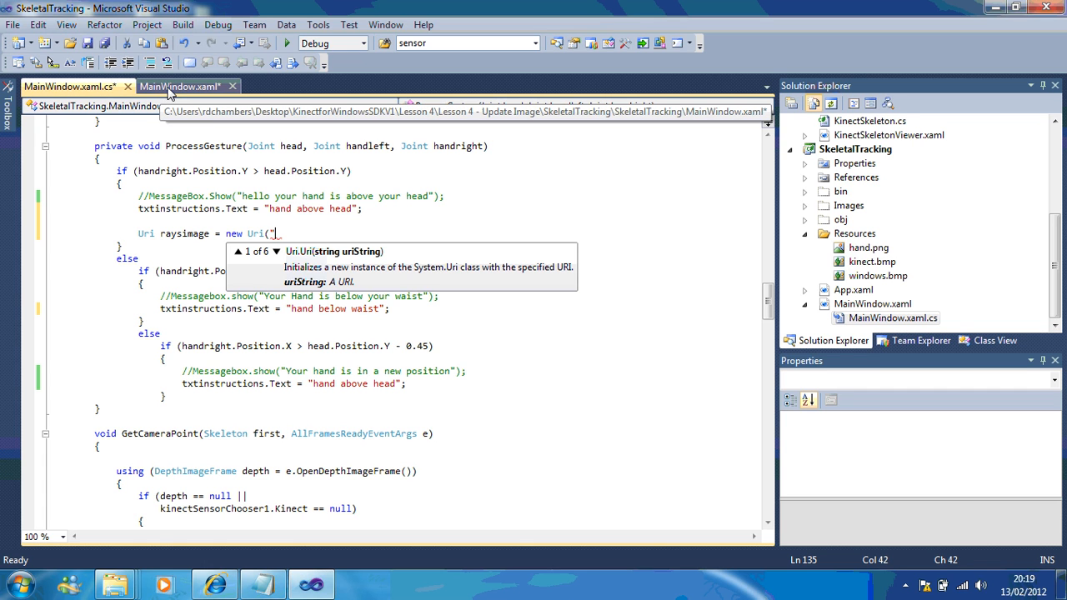
Look up the K TEAM image's kinect.bmp path in the designer and return to the Uri line
click(180, 87)
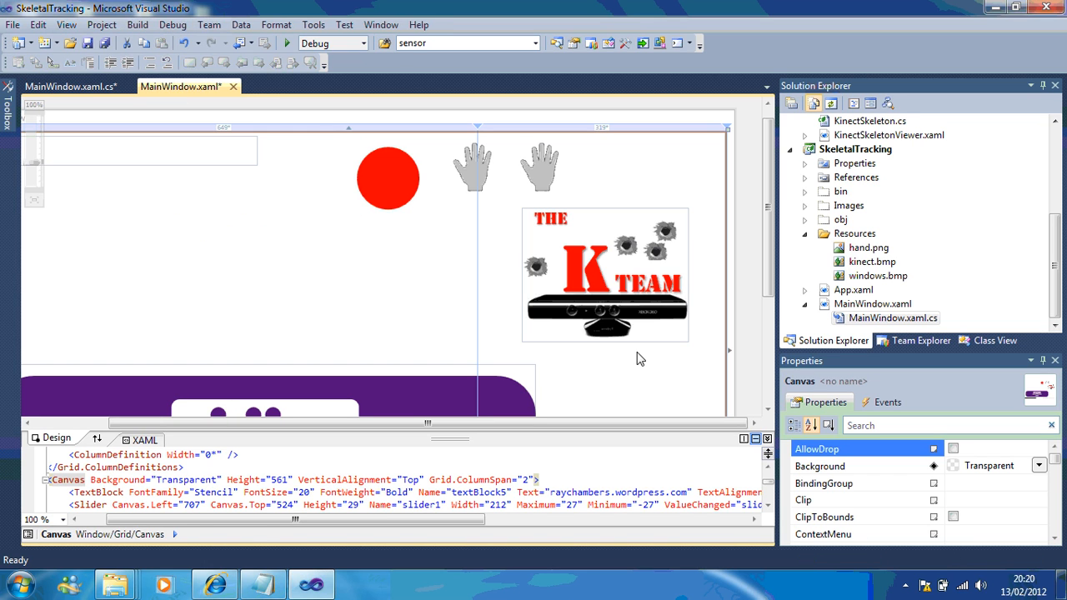
click(603, 275)
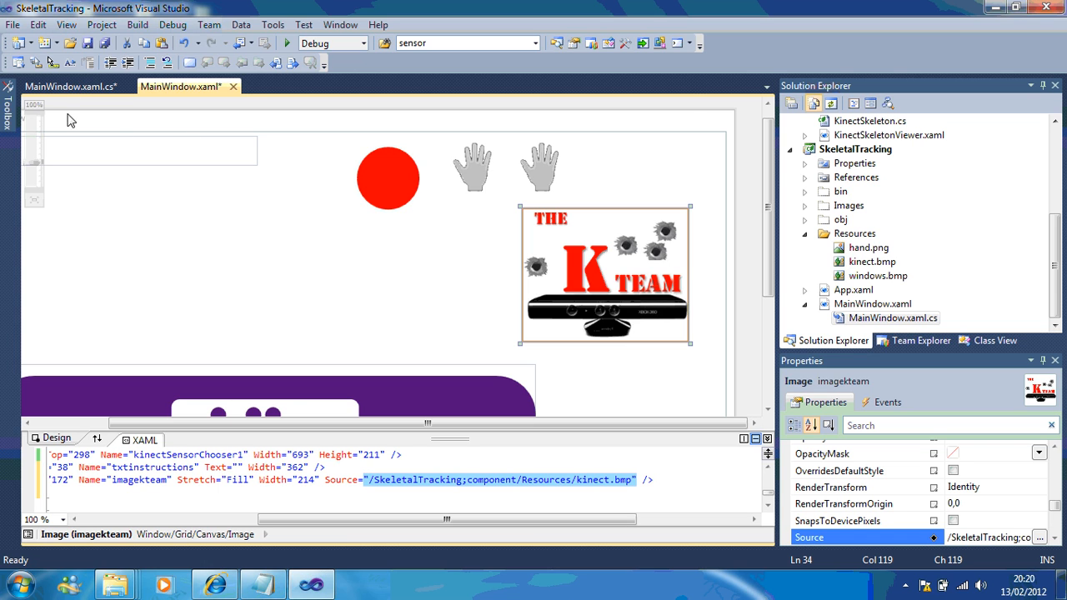
click(70, 87)
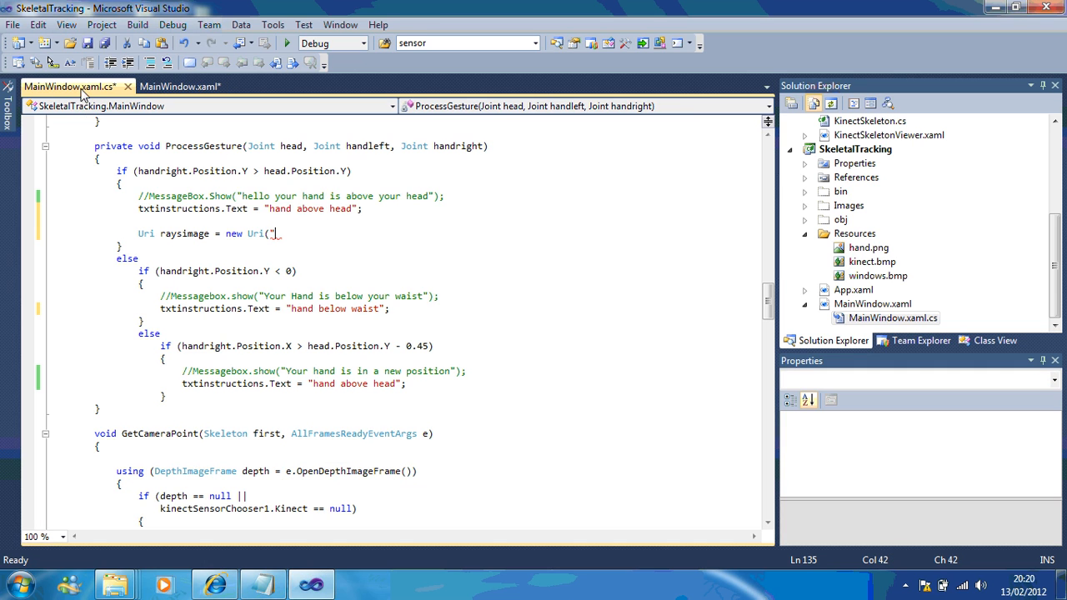
Complete the Uri with /SkeletalTracking;component/Resources/kinect.bmp and UriKind.Relative
text(/SkeletalTracking;component/Resources/kinect.bmp")
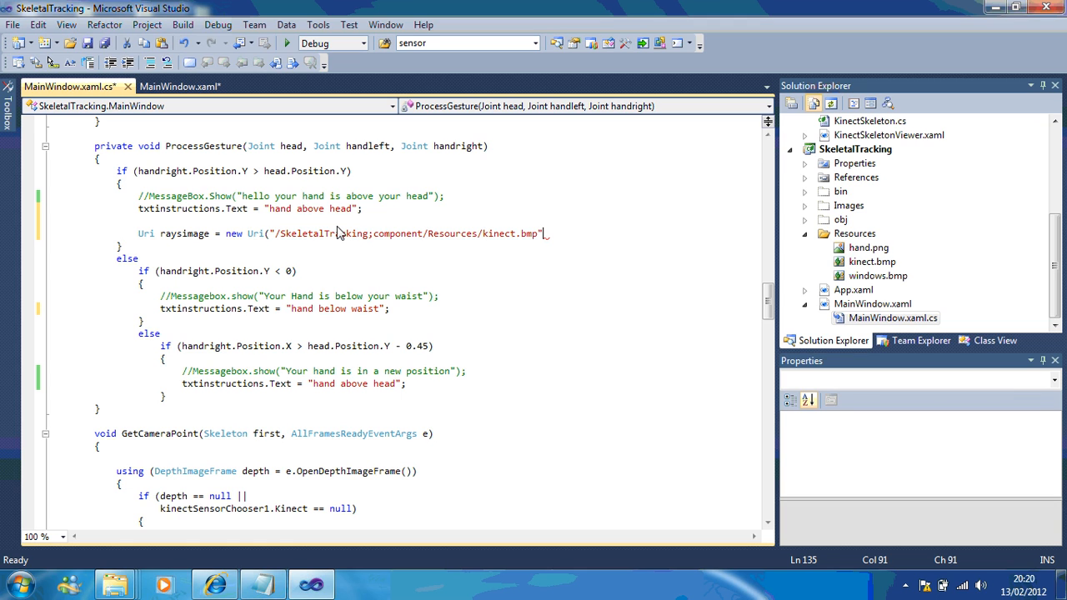
text(, UriKind.Relative);)
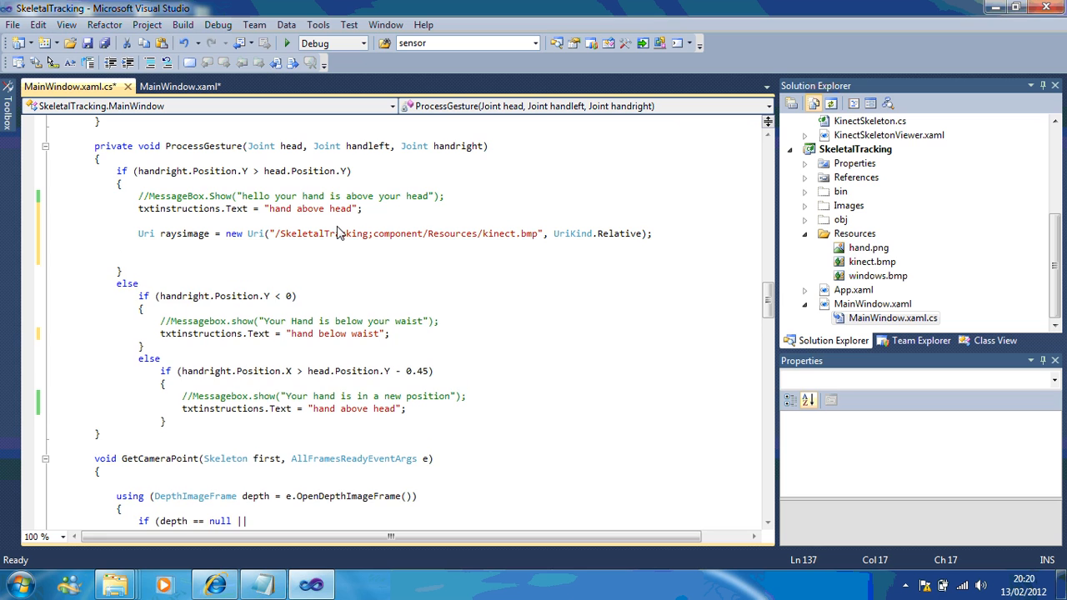
Declare ImageSource imgsource as a BitmapImage built from raysimage
text(ImageSource)
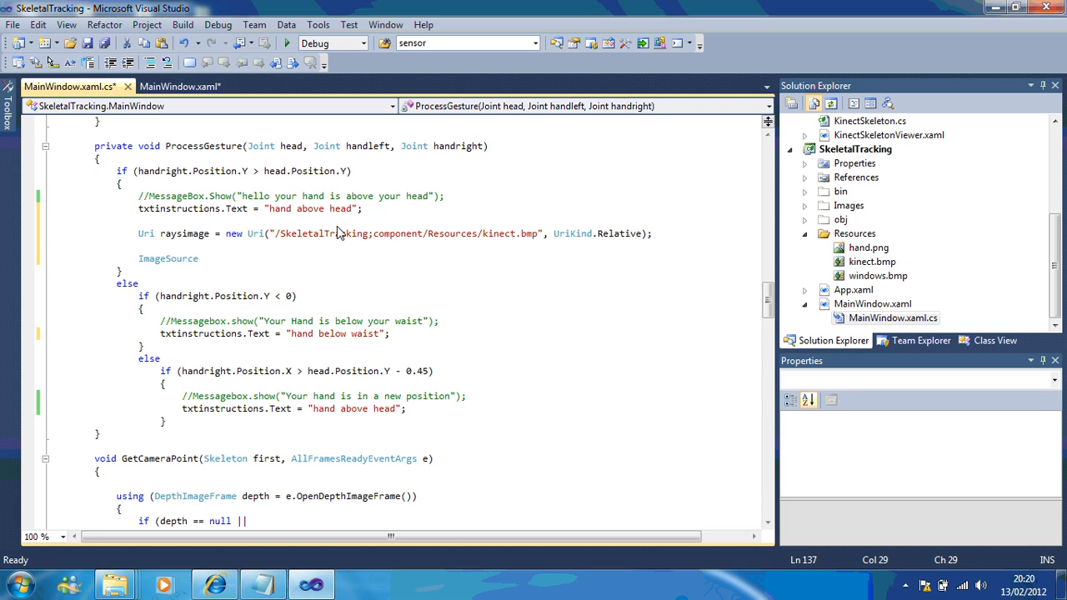
text(imgsource)
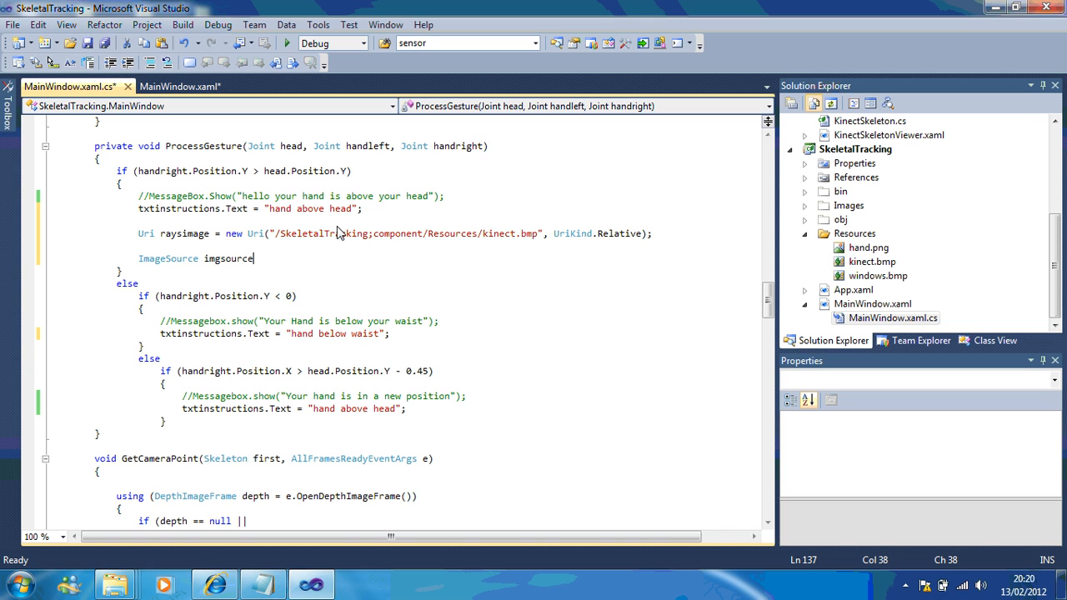
text(= new BitmapImage()
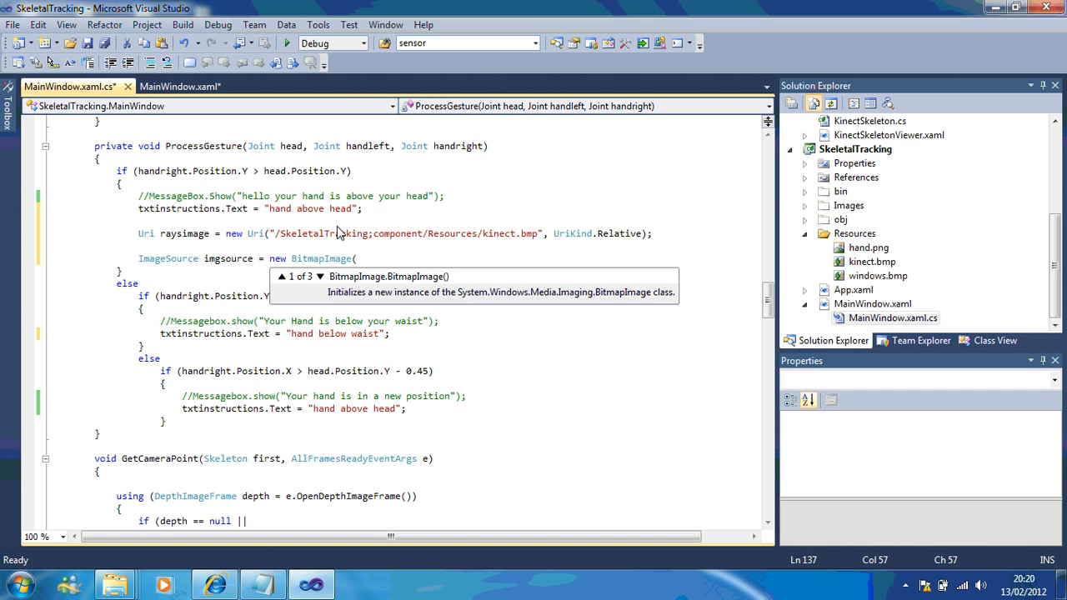
text(raysimage);)
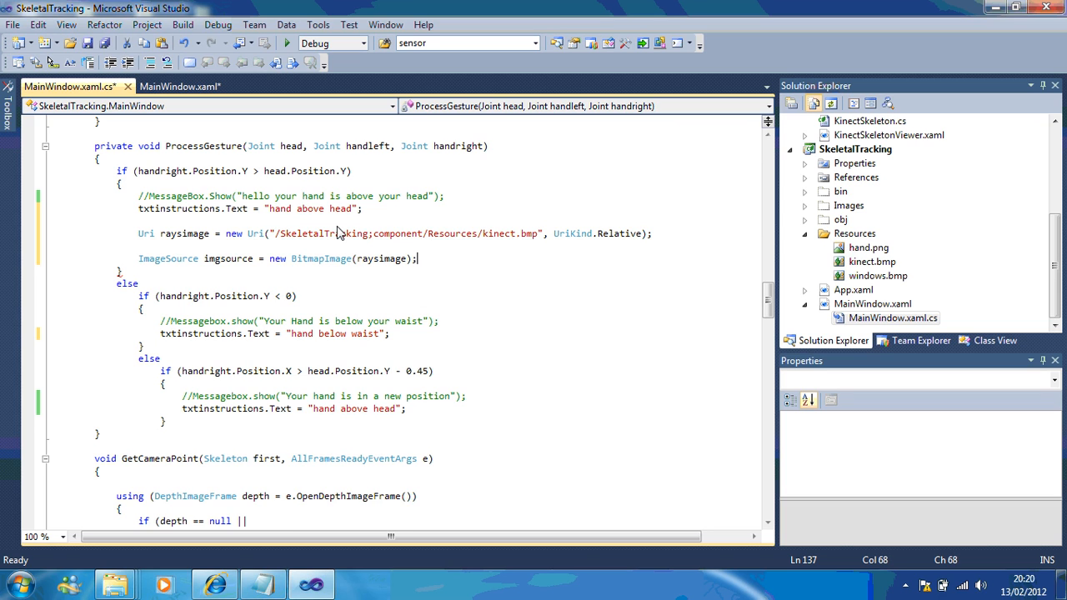
Assign imgsource to this.imagekteam.Source and select the three image lines for copying
text(this)
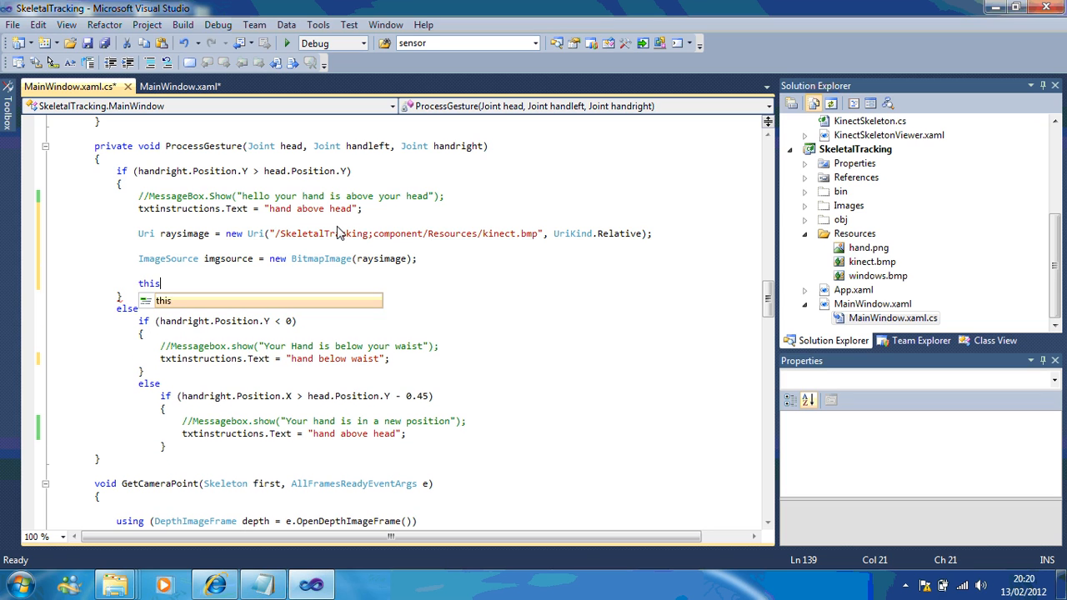
text(.)
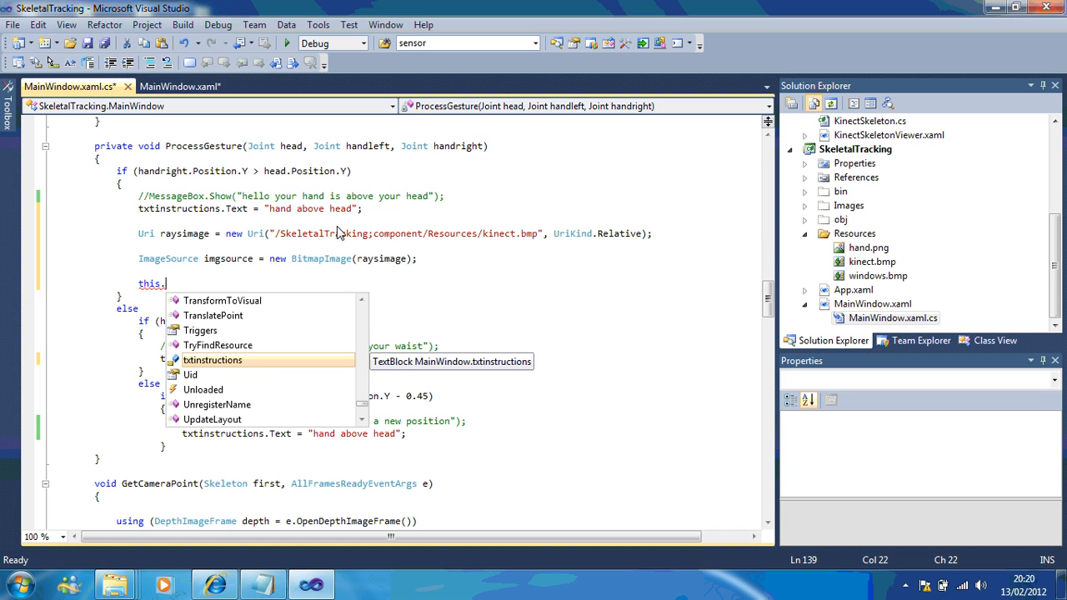
text(imagekteam.s)
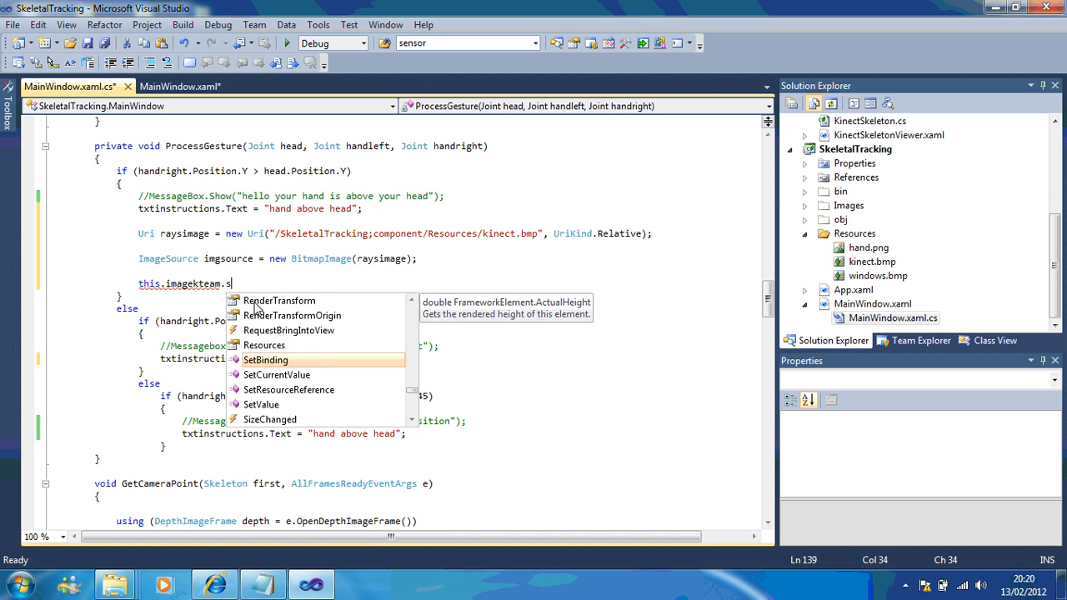
text(ource)
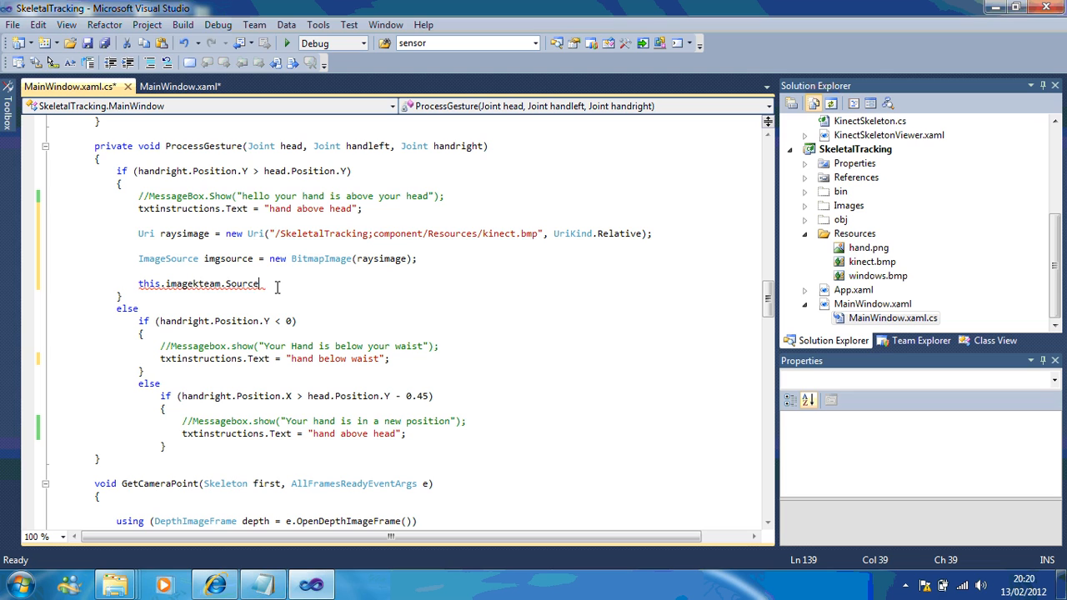
text(= imgsource;)
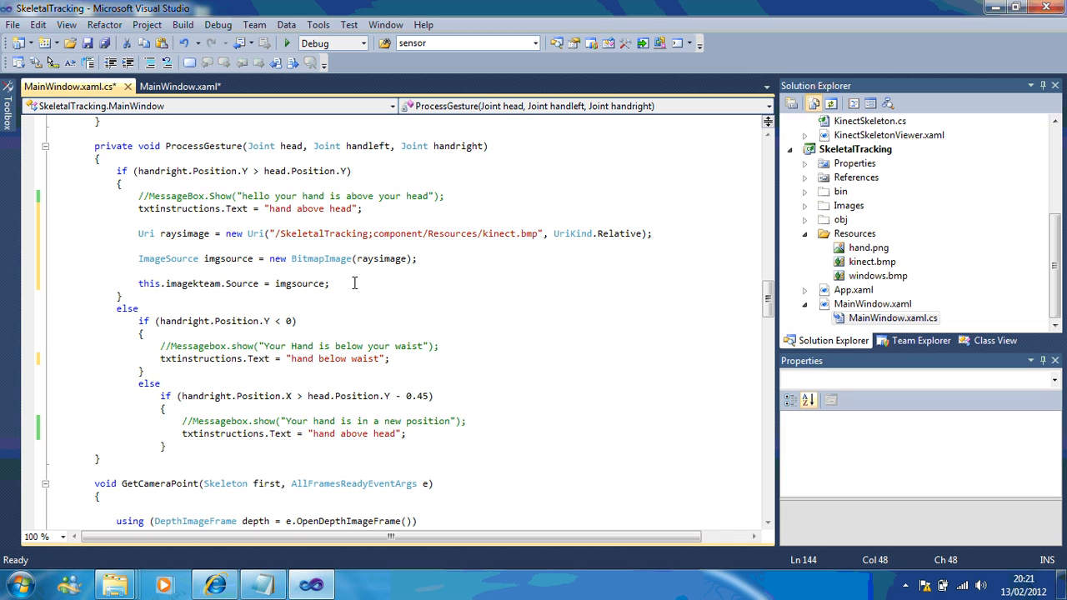
drag(140, 233, 330, 283)
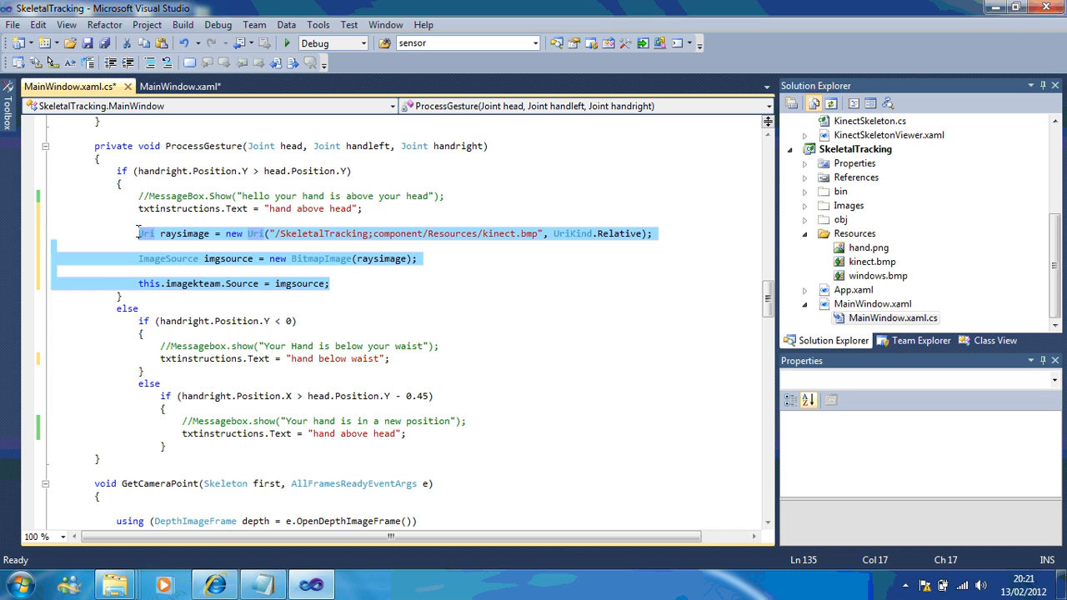
mouse_move(424, 361)
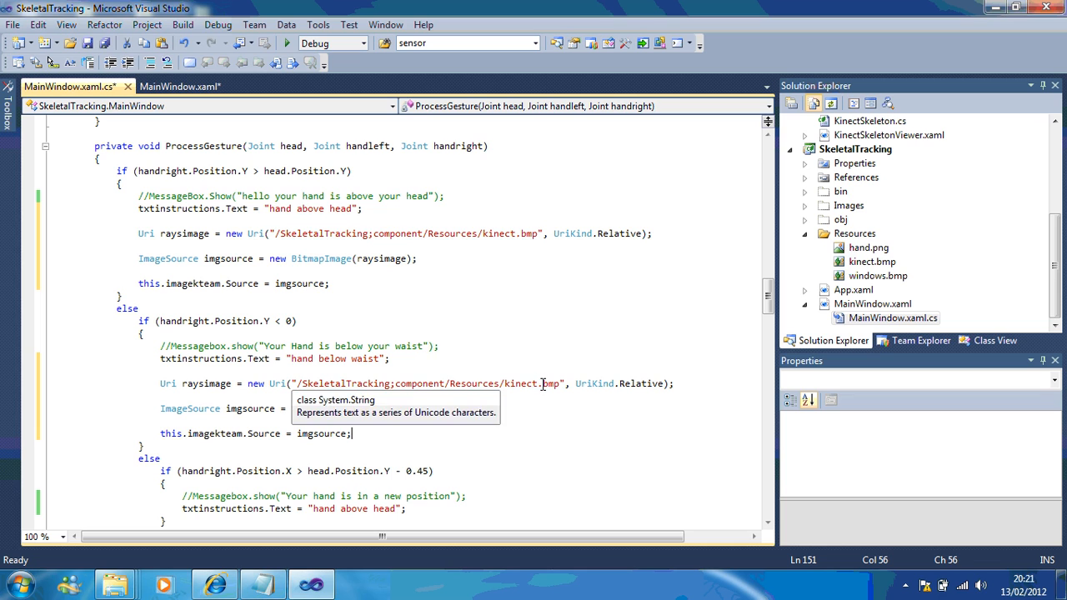
mouse_move(587, 383)
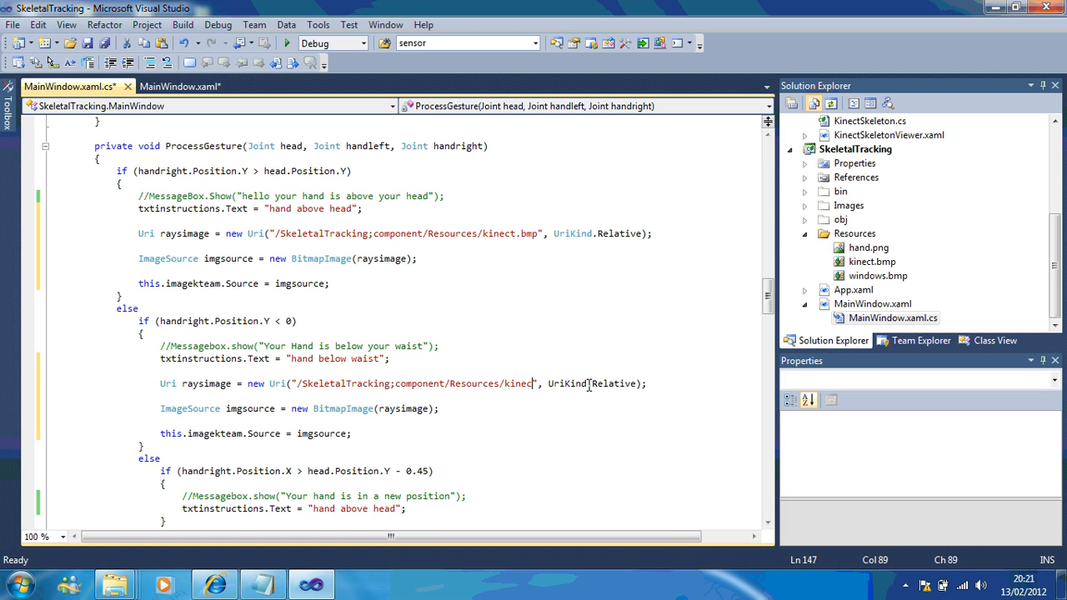
Change the pasted Uri in the hand-below-waist branch to Resources/windows.bmp
text(windo)
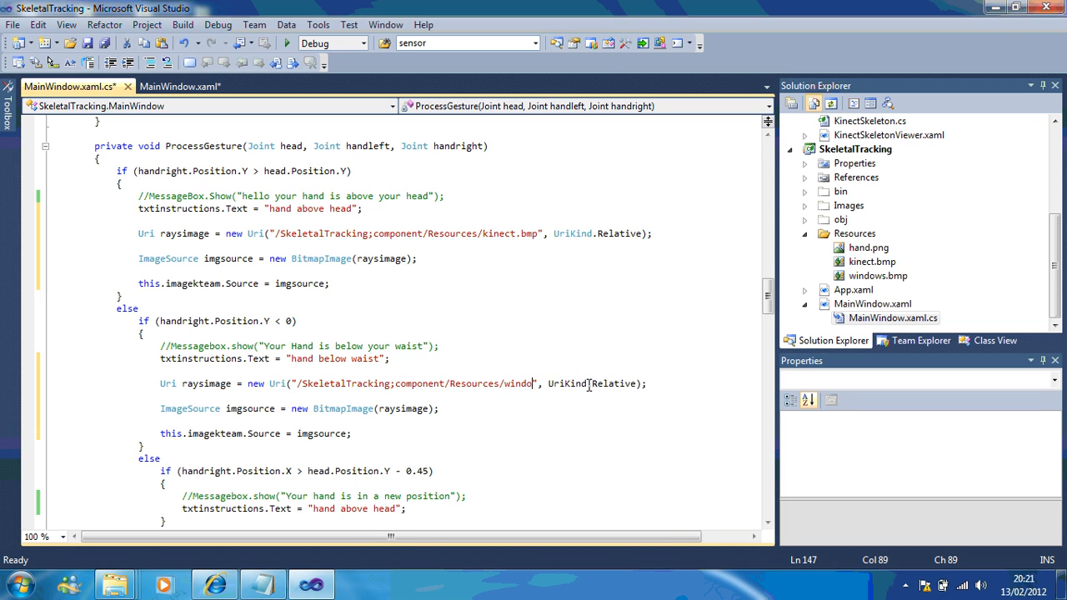
text(ws.bmp)
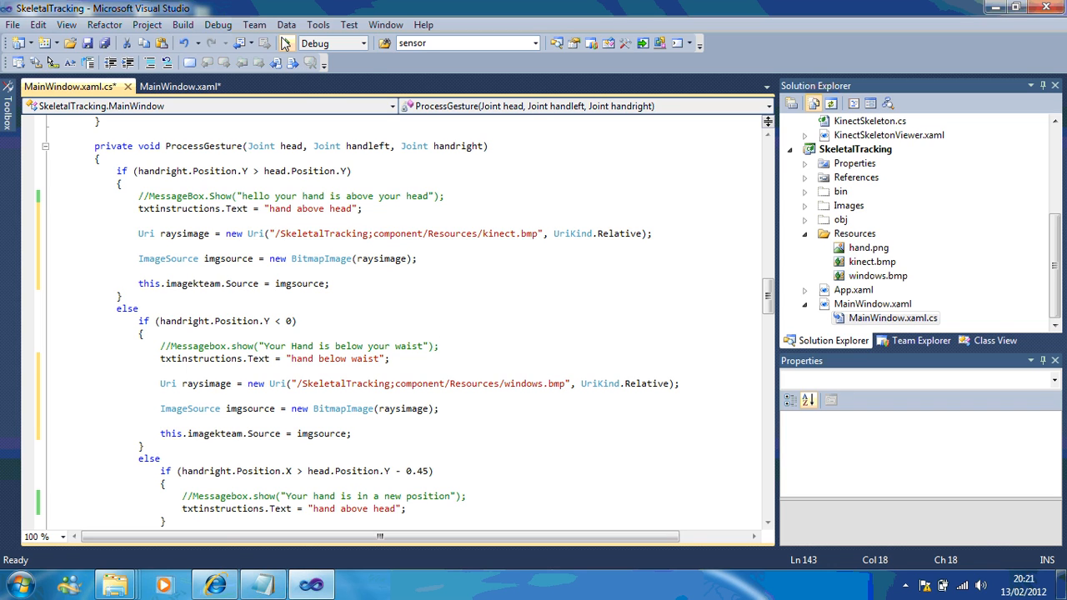
mouse_move(287, 44)
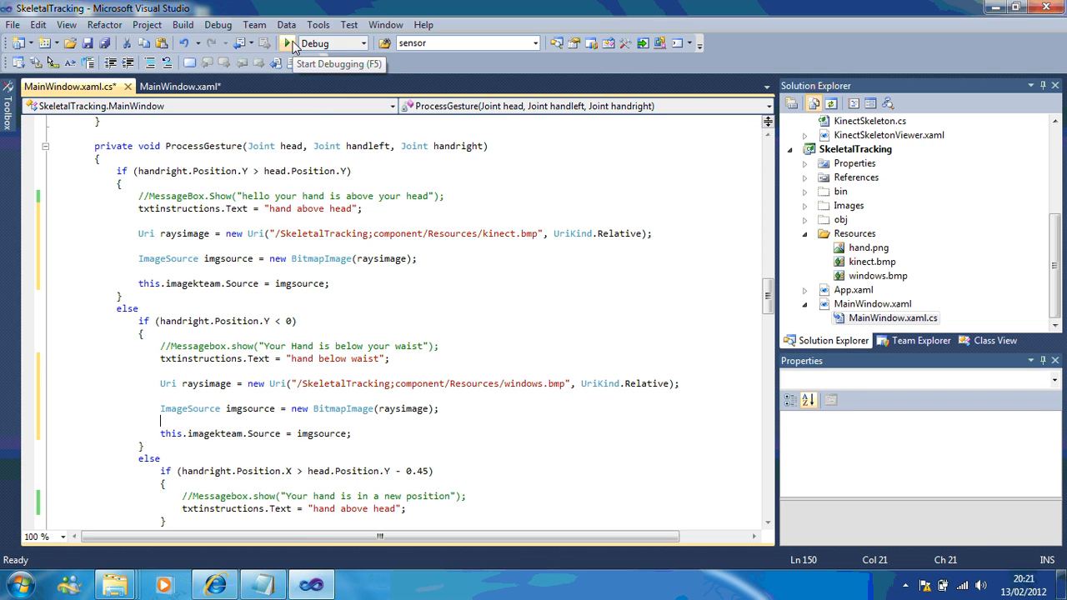
Start a debug run of the SkeletalTracking app to test gesture image switching
click(287, 44)
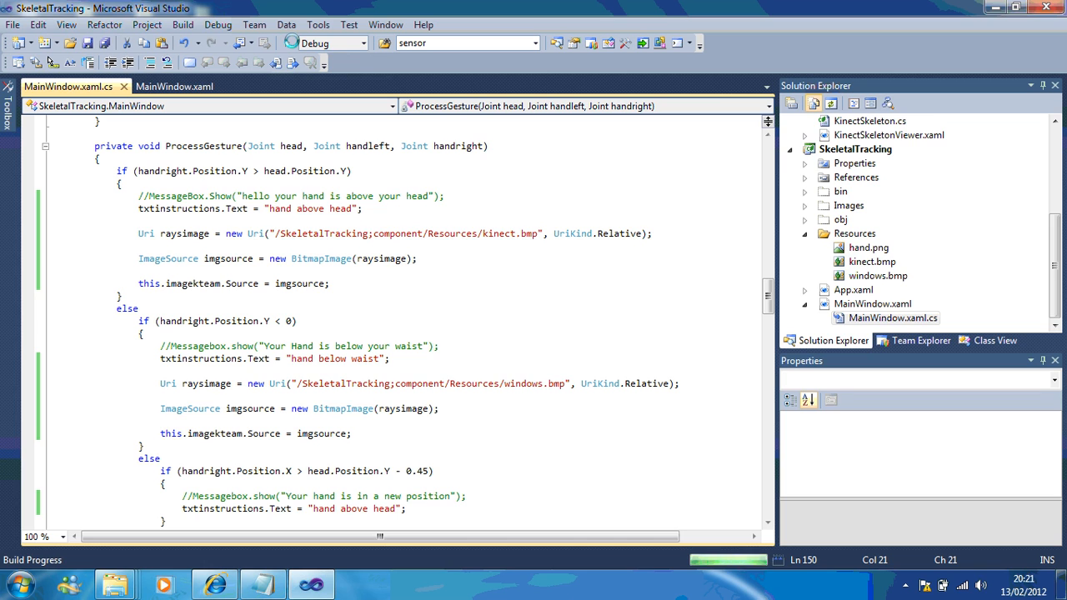